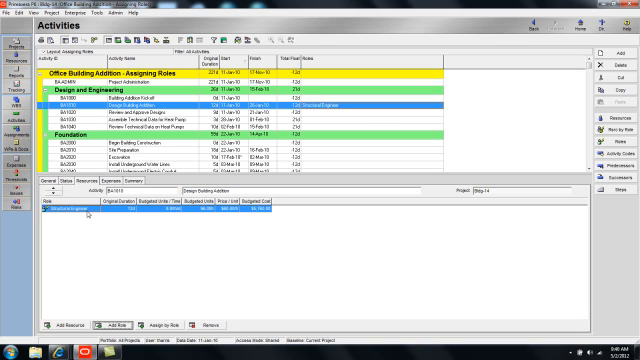
{"action": "mouse_move", "coordinate": [259, 291]}
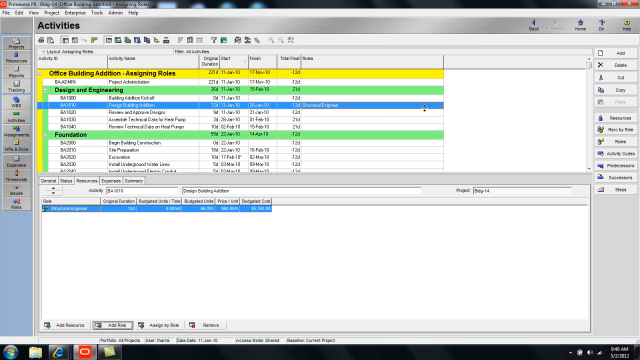
Step: Open the list of available roles, then close it without assigning any role
{"action": "left_click", "coordinate": [130, 325]}
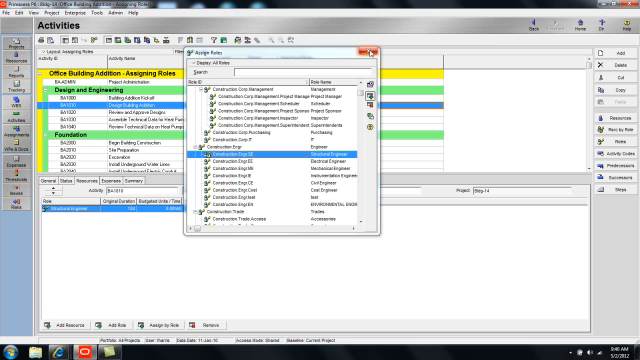
{"action": "left_click", "coordinate": [369, 50]}
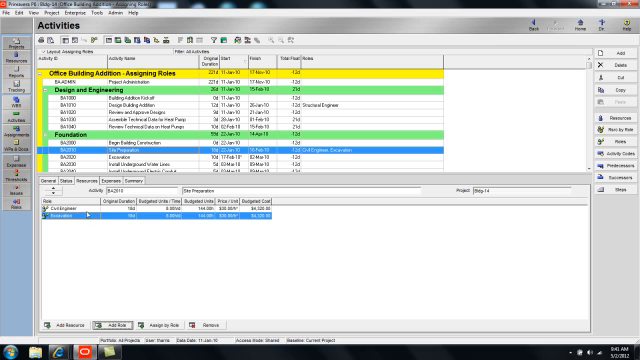
{"action": "mouse_move", "coordinate": [150, 248]}
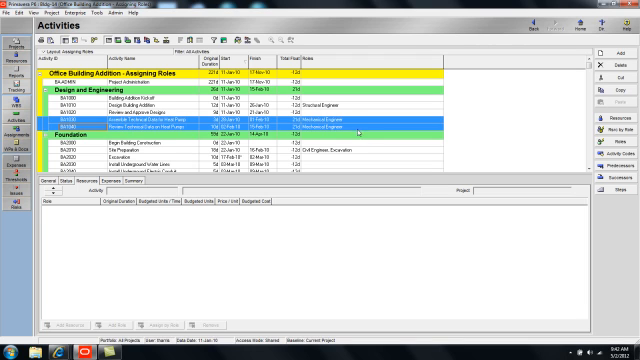
Step: View the assigned roles of Review Technical Data on Heat Pumps
{"action": "left_click", "coordinate": [200, 128]}
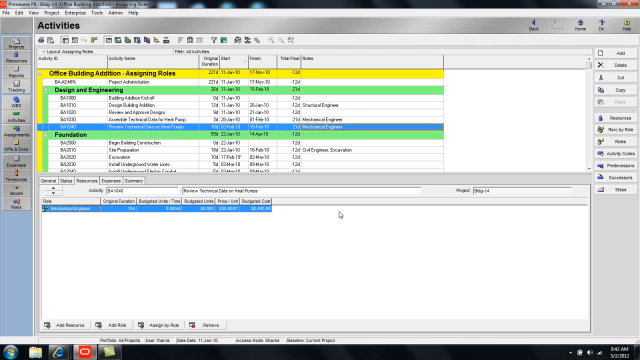
{"action": "mouse_move", "coordinate": [343, 235]}
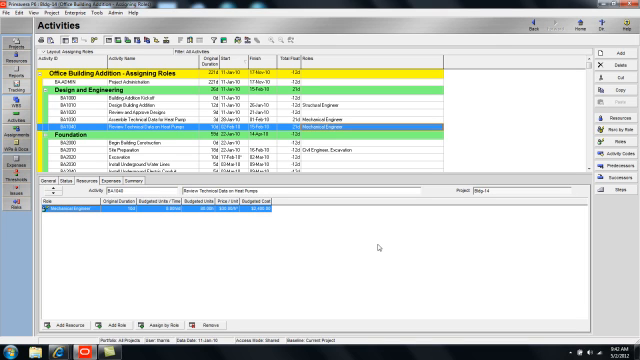
{"action": "mouse_move", "coordinate": [383, 248]}
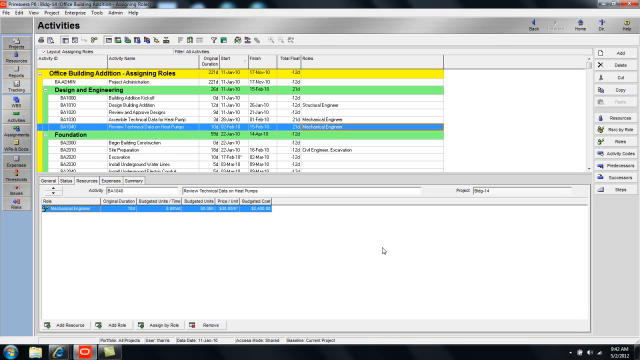